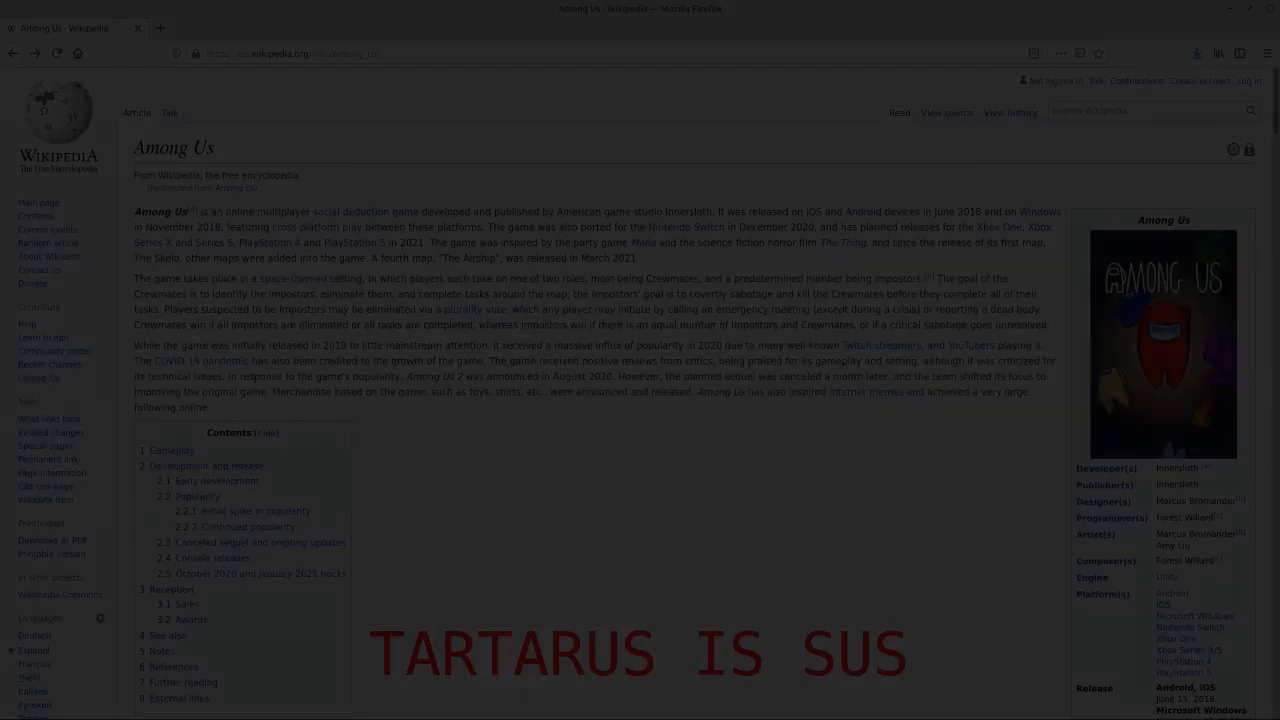
- Switch from the Among Us Wikipedia tab to the Stack Overflow OpenGL screen-to-world projection answer
click(70, 28)
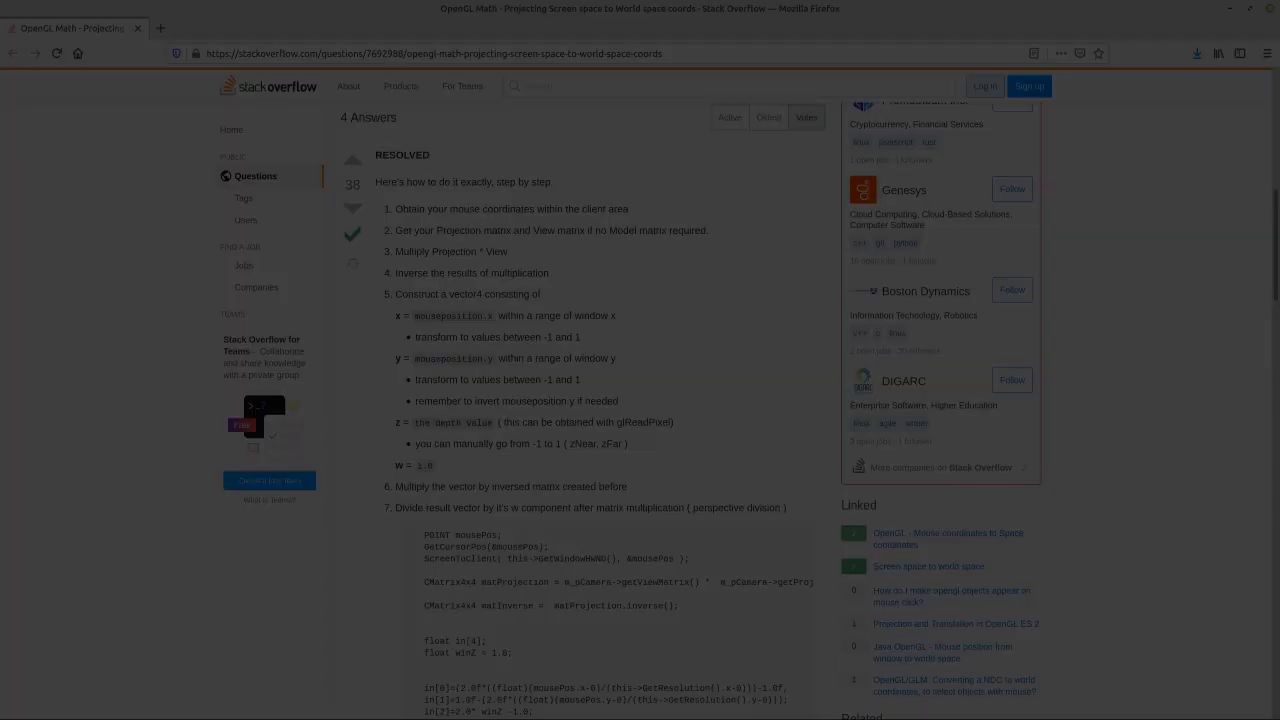